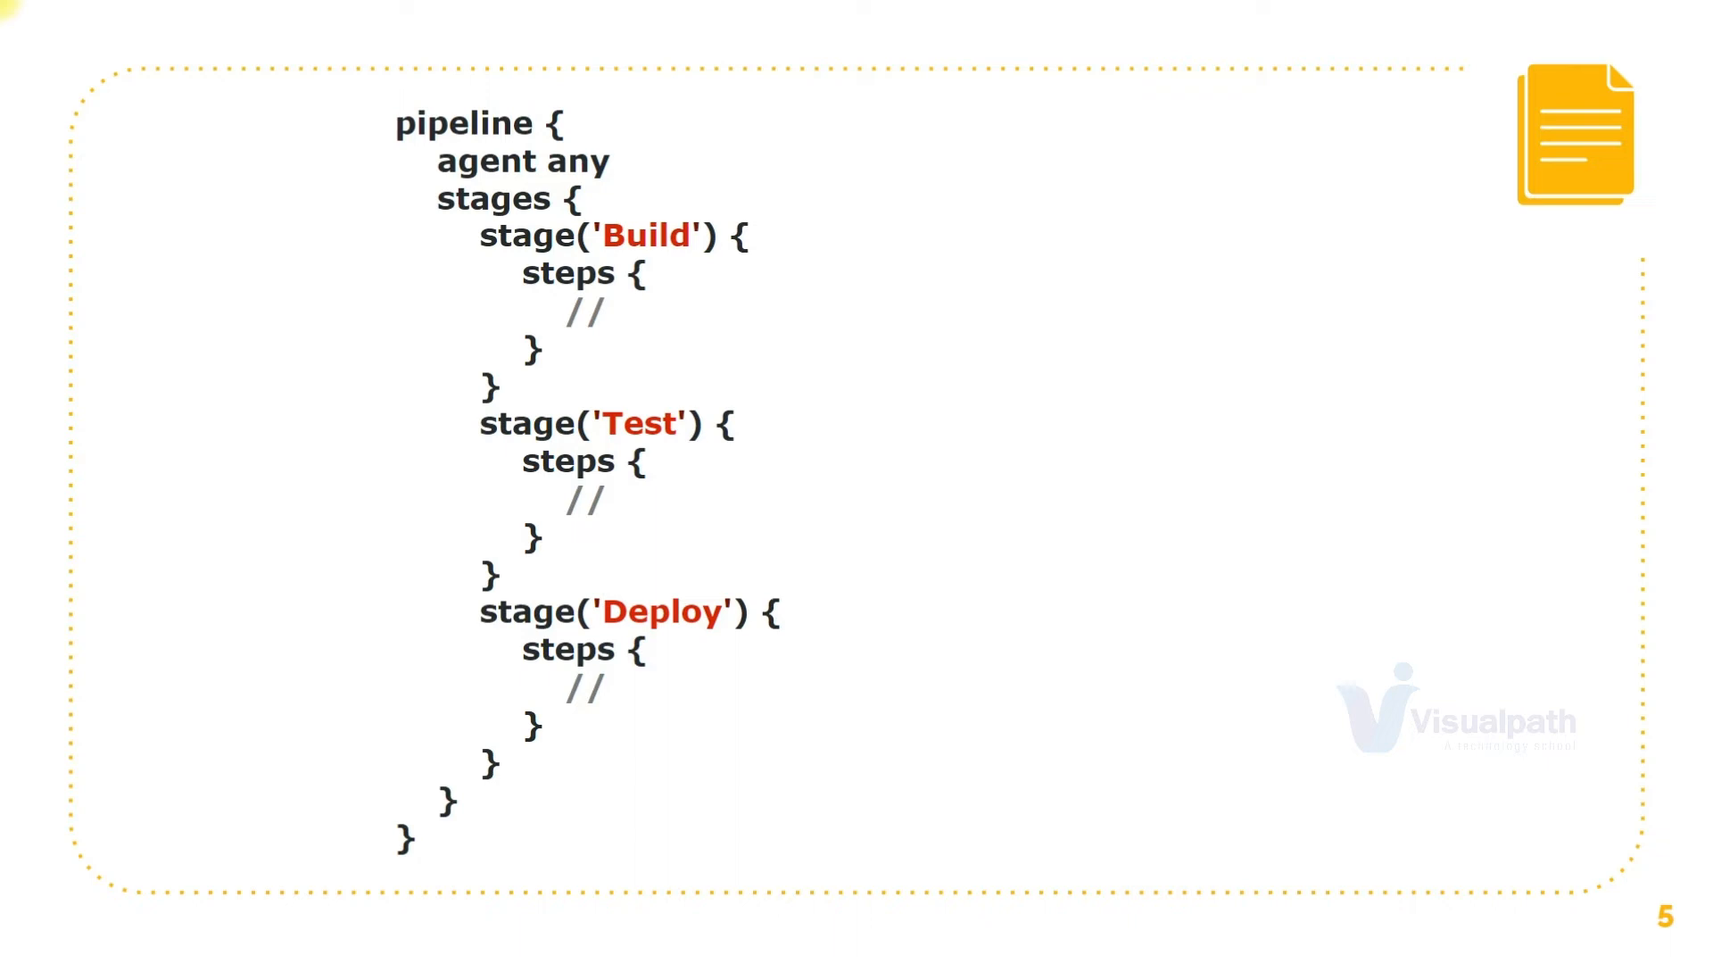
# - Advance past the Build/Test/Deploy example to the agent, tools, environment and stages slide
pyautogui.press('Right')
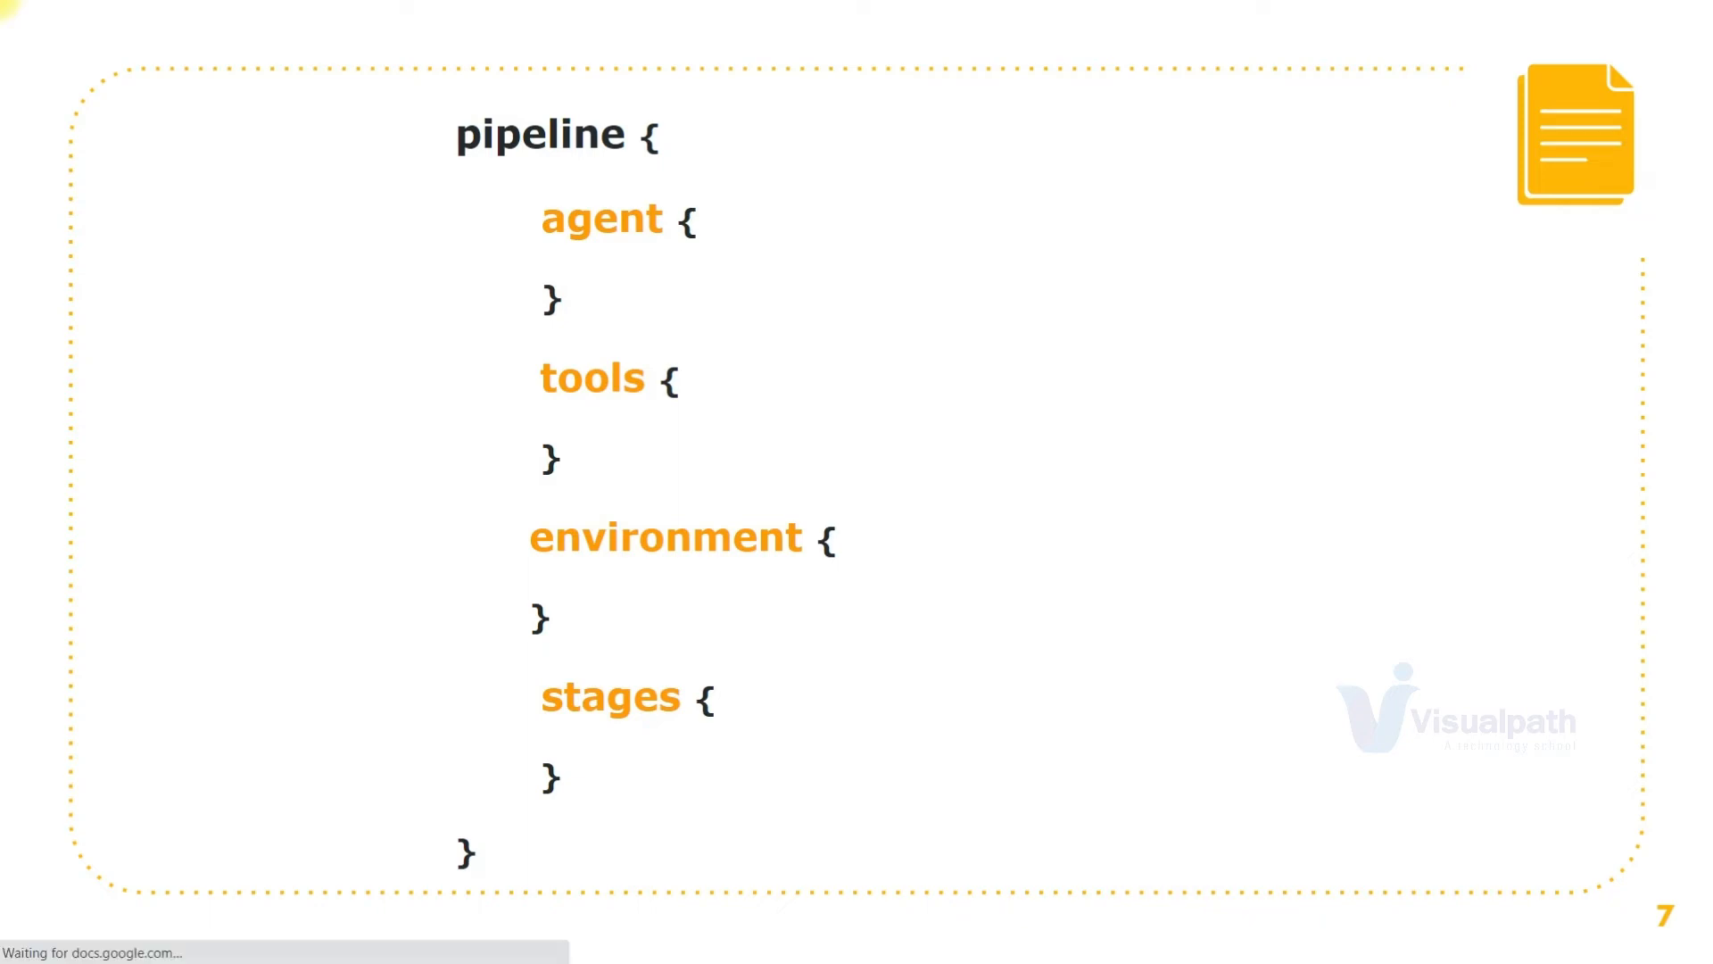
pyautogui.press('Right')
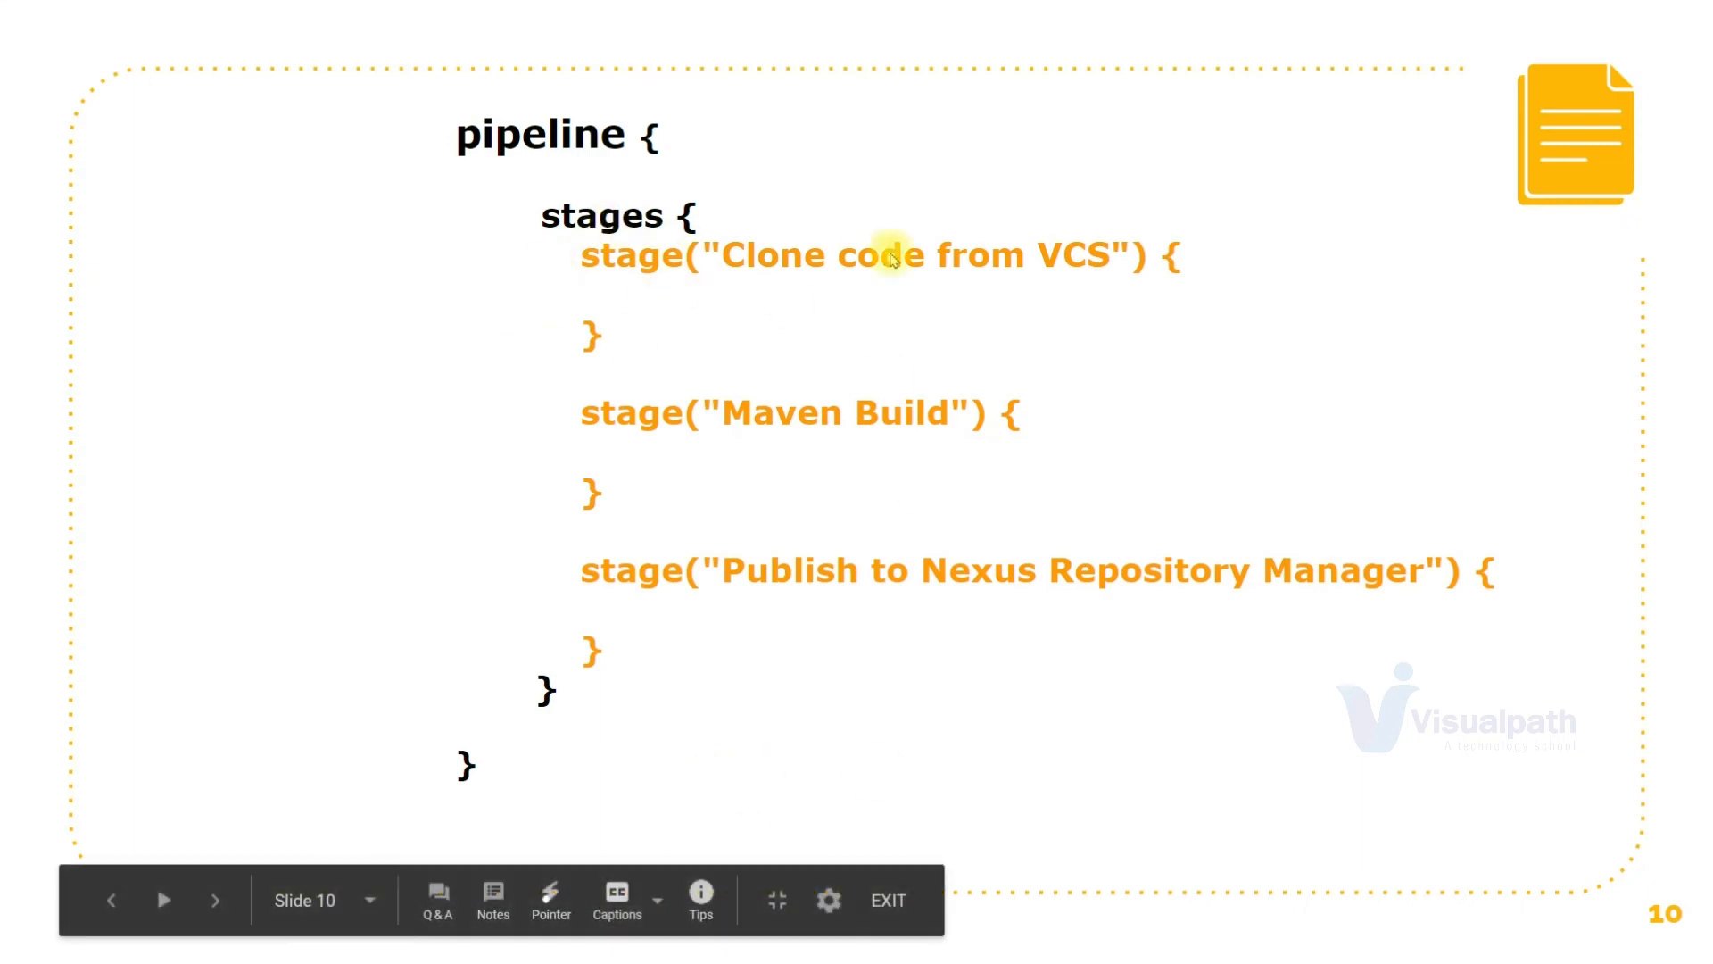
pyautogui.moveTo(667, 459)
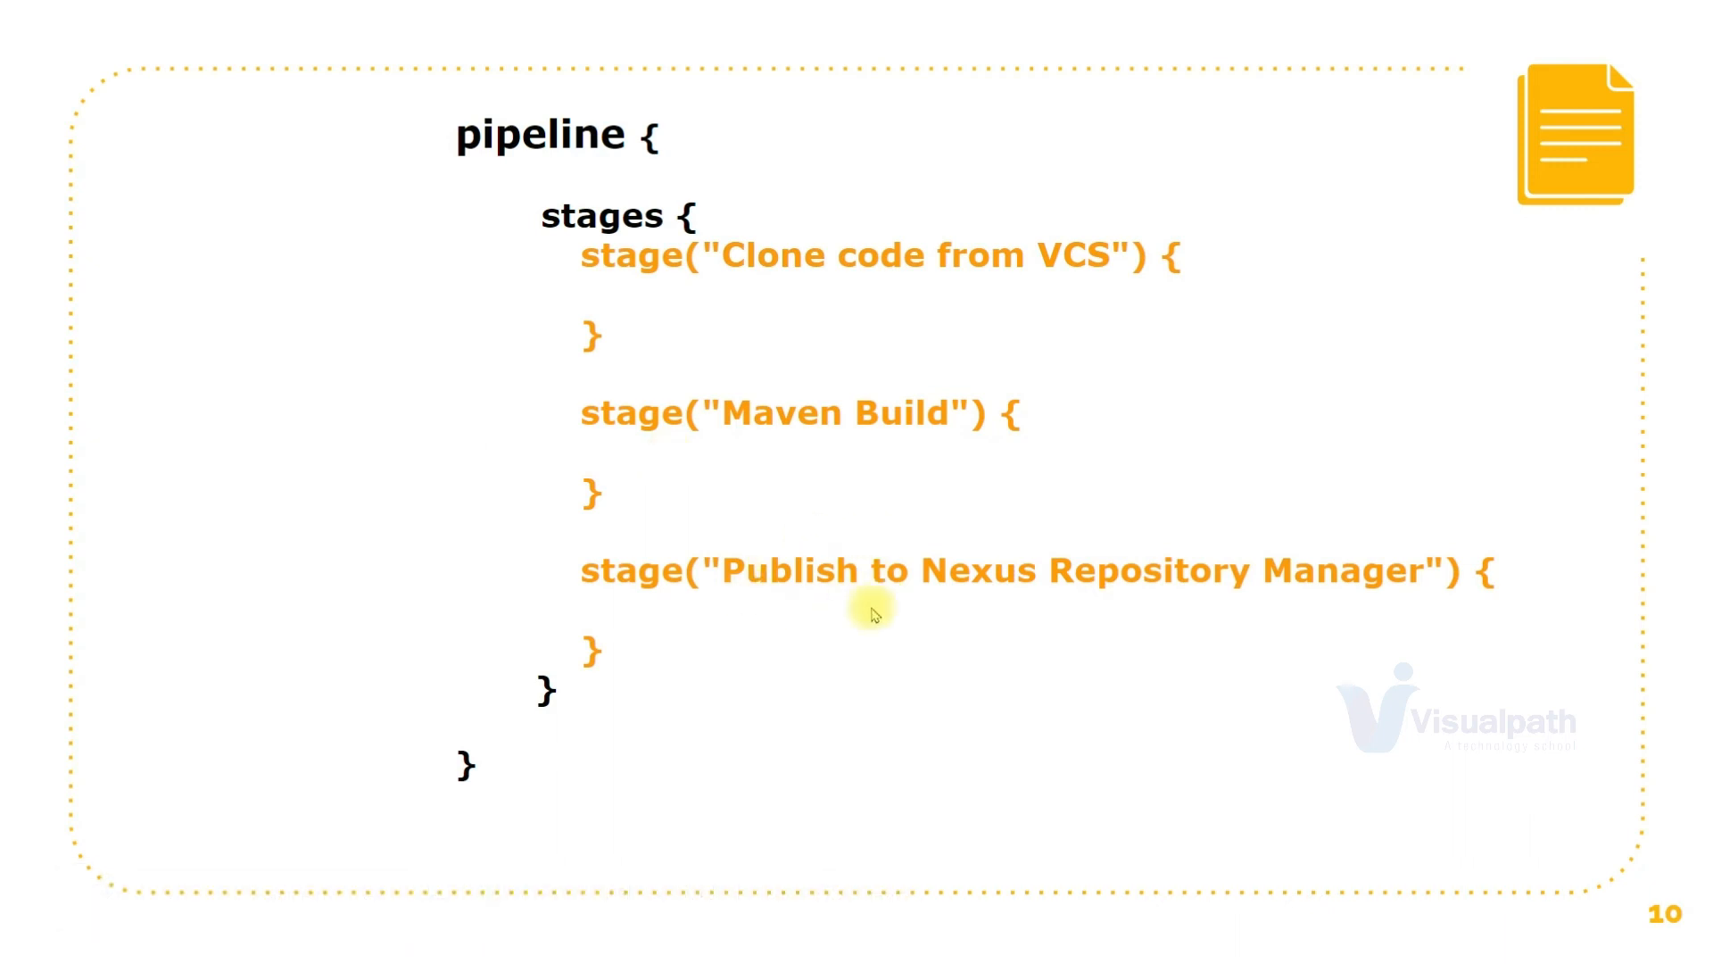
pyautogui.moveTo(863, 590)
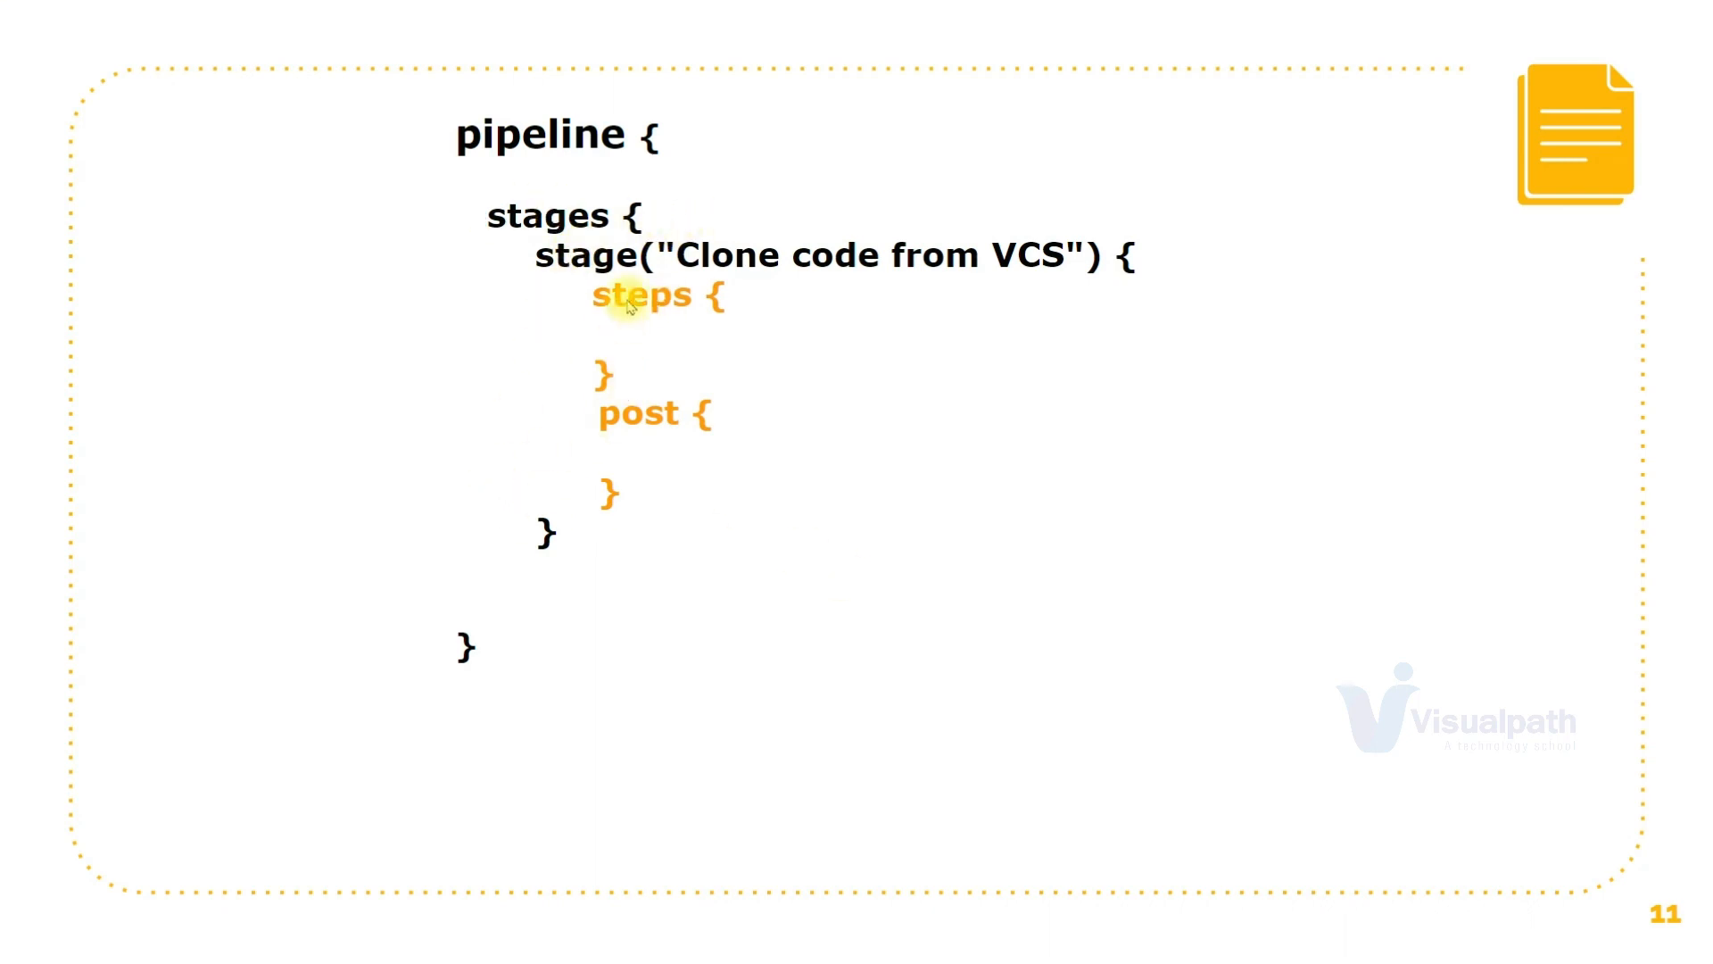
pyautogui.moveTo(546, 375)
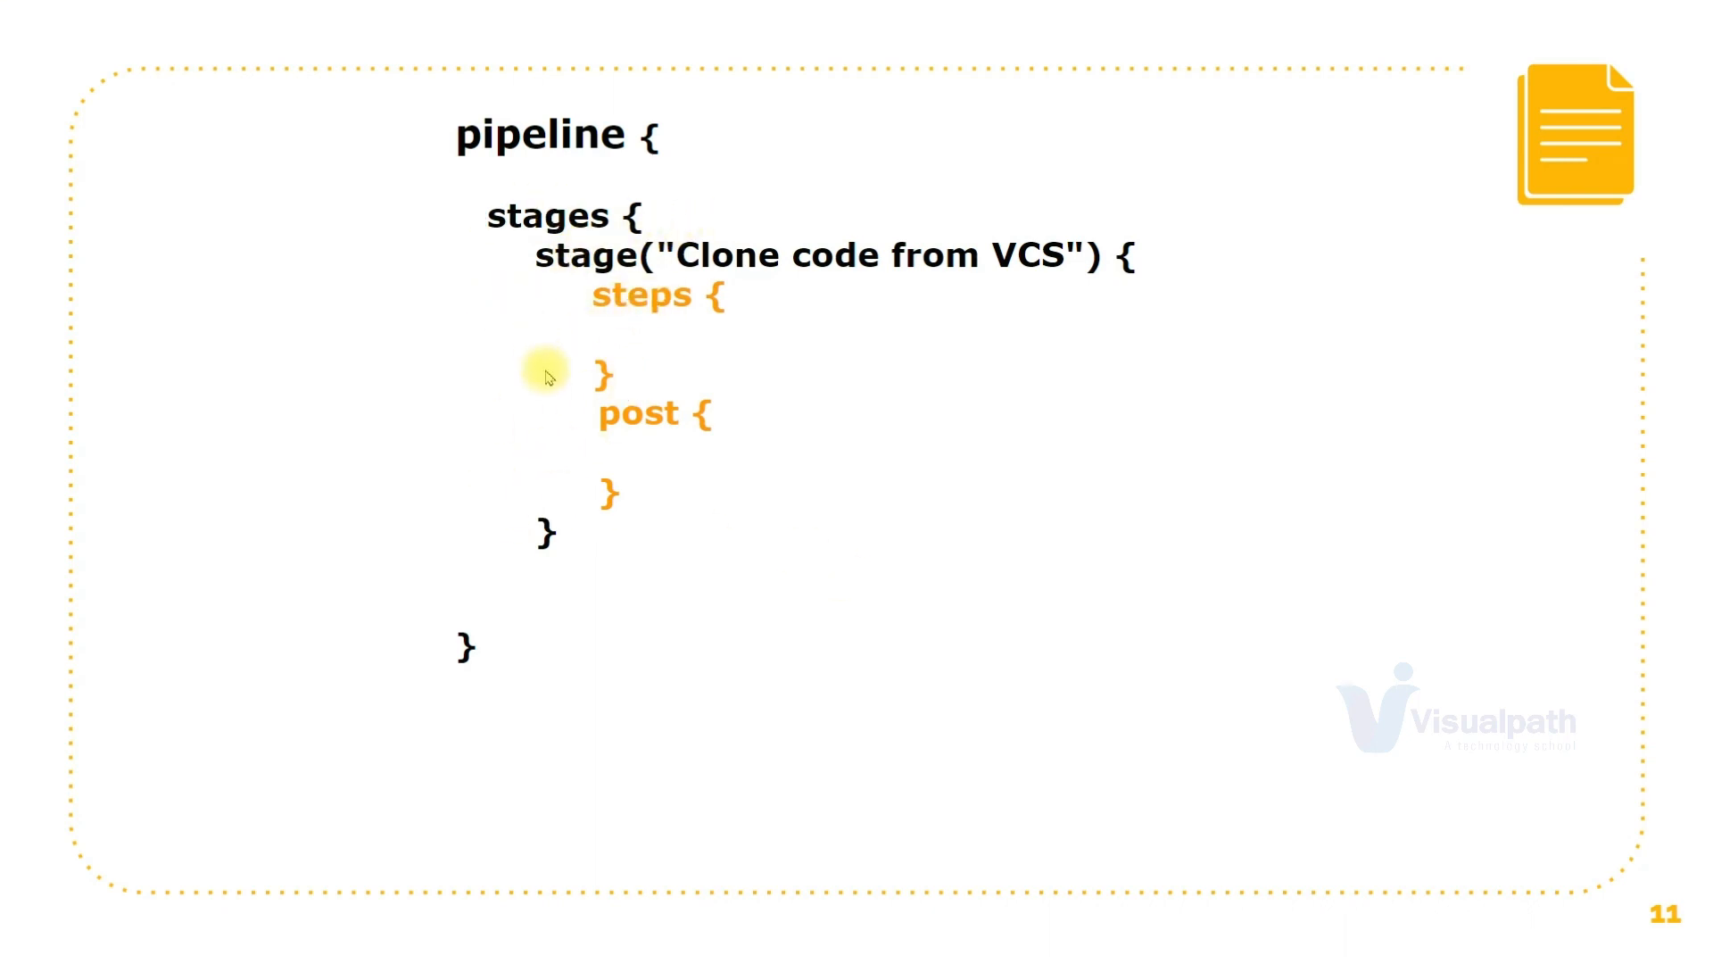
pyautogui.moveTo(703, 336)
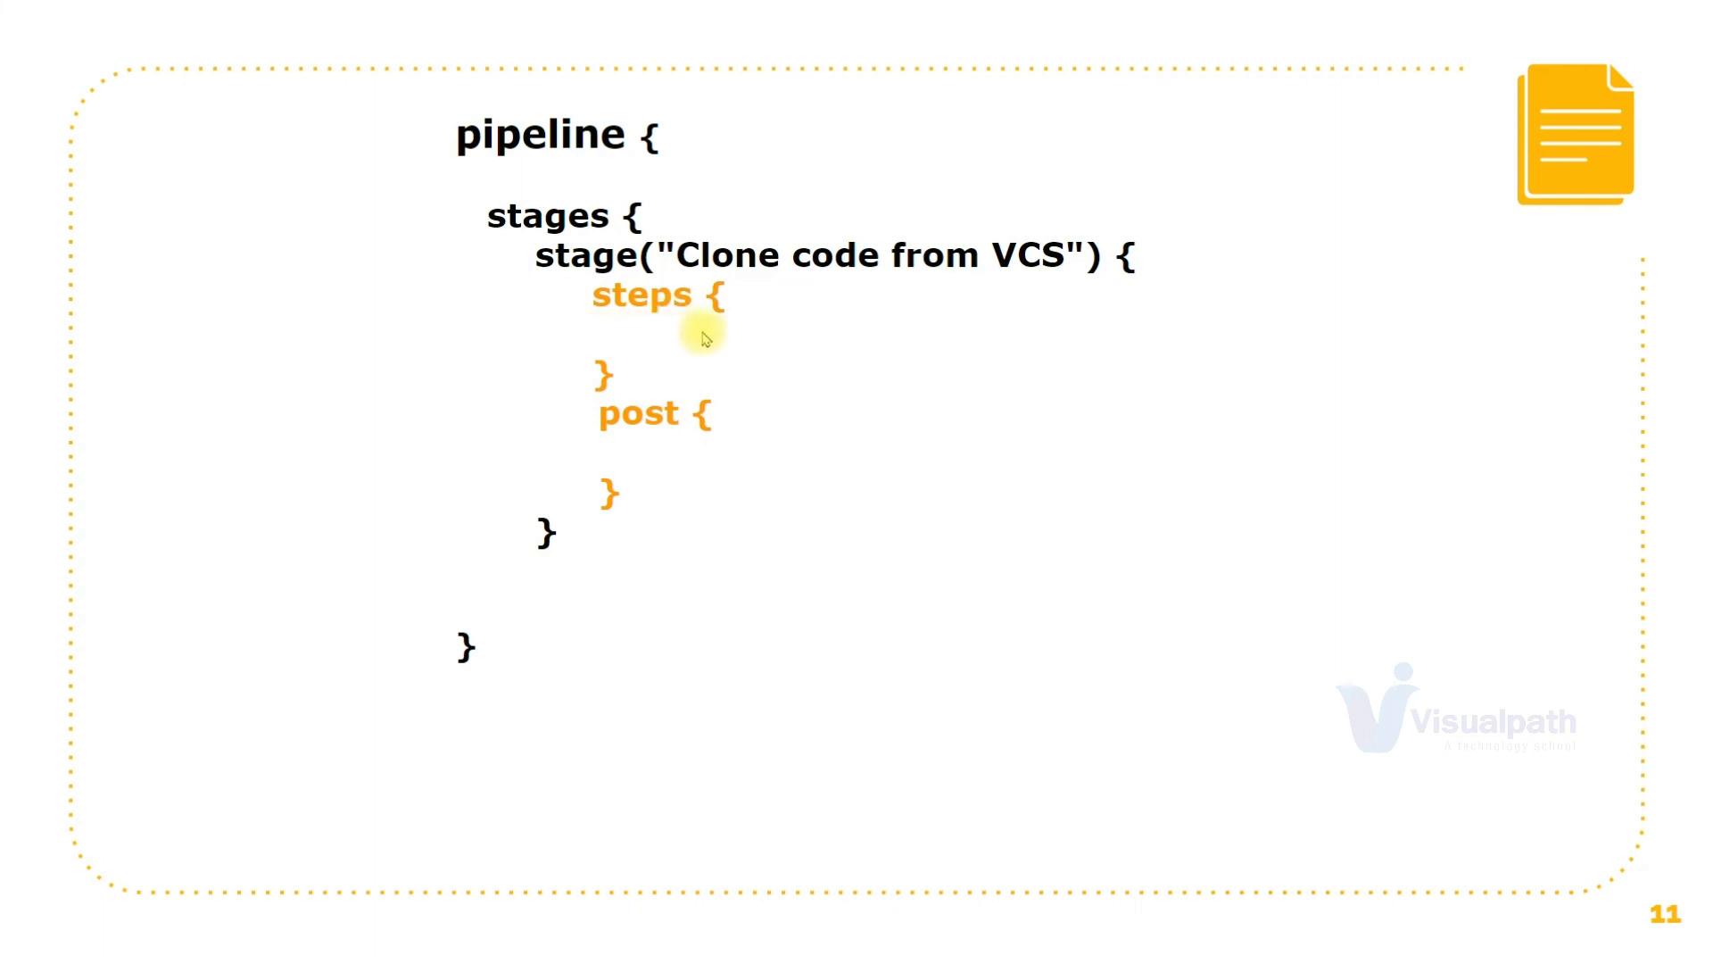
pyautogui.moveTo(721, 457)
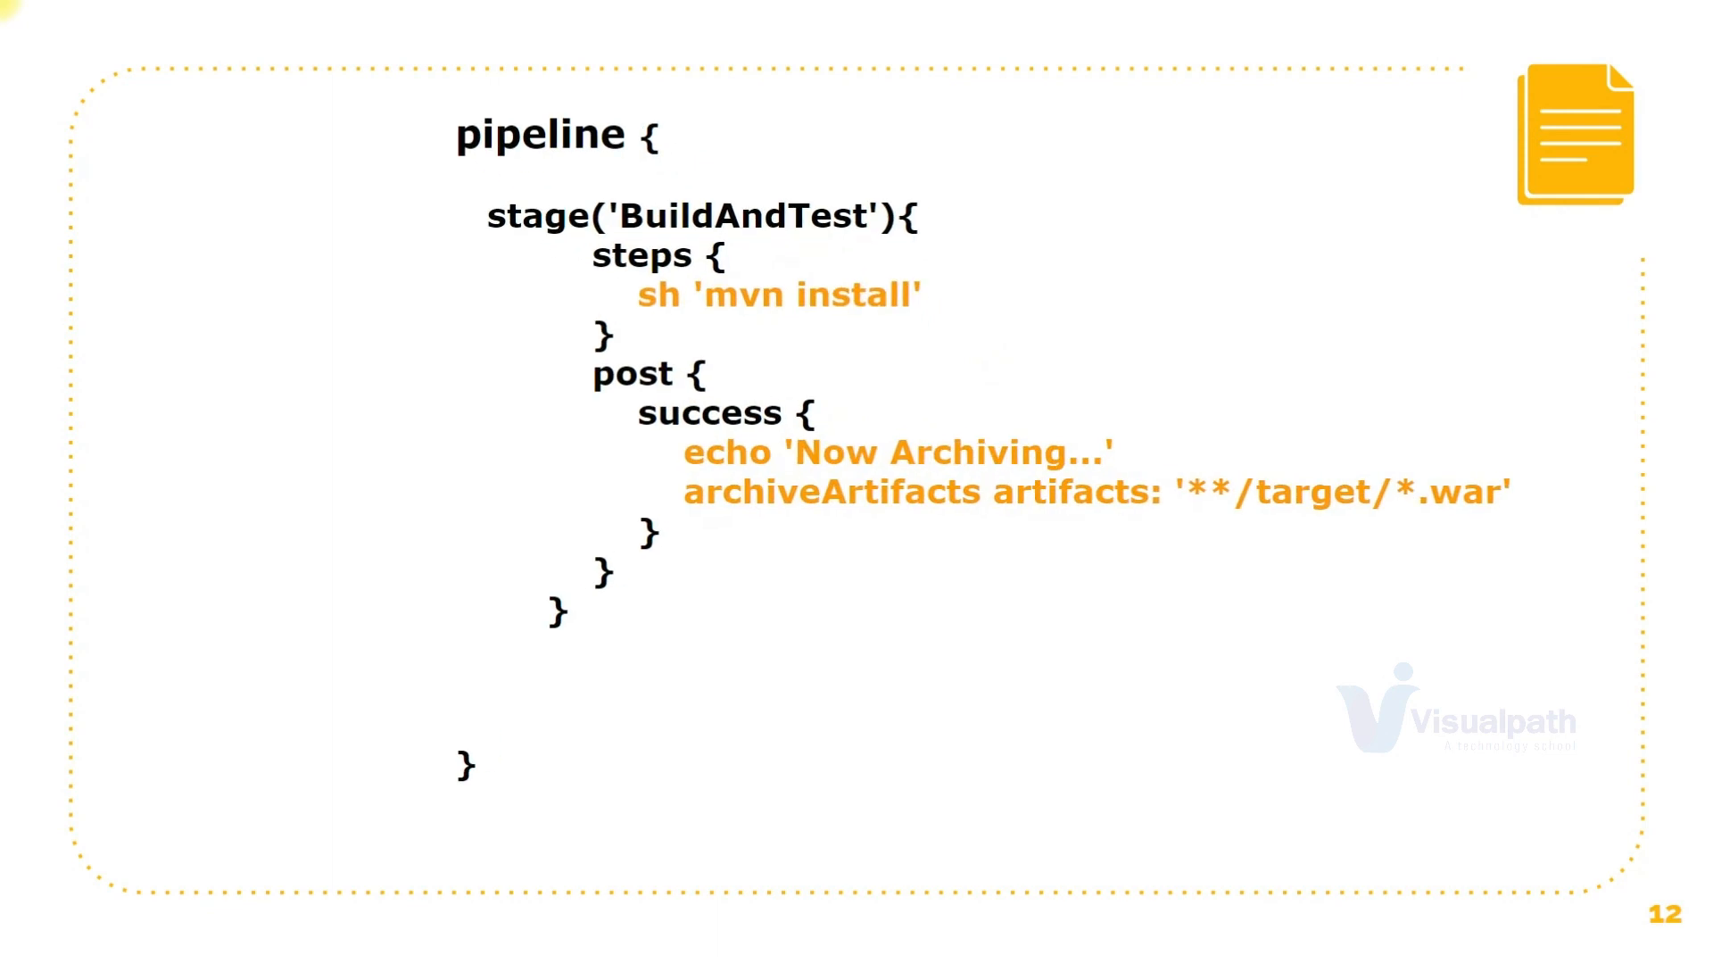
pyautogui.moveTo(700, 208)
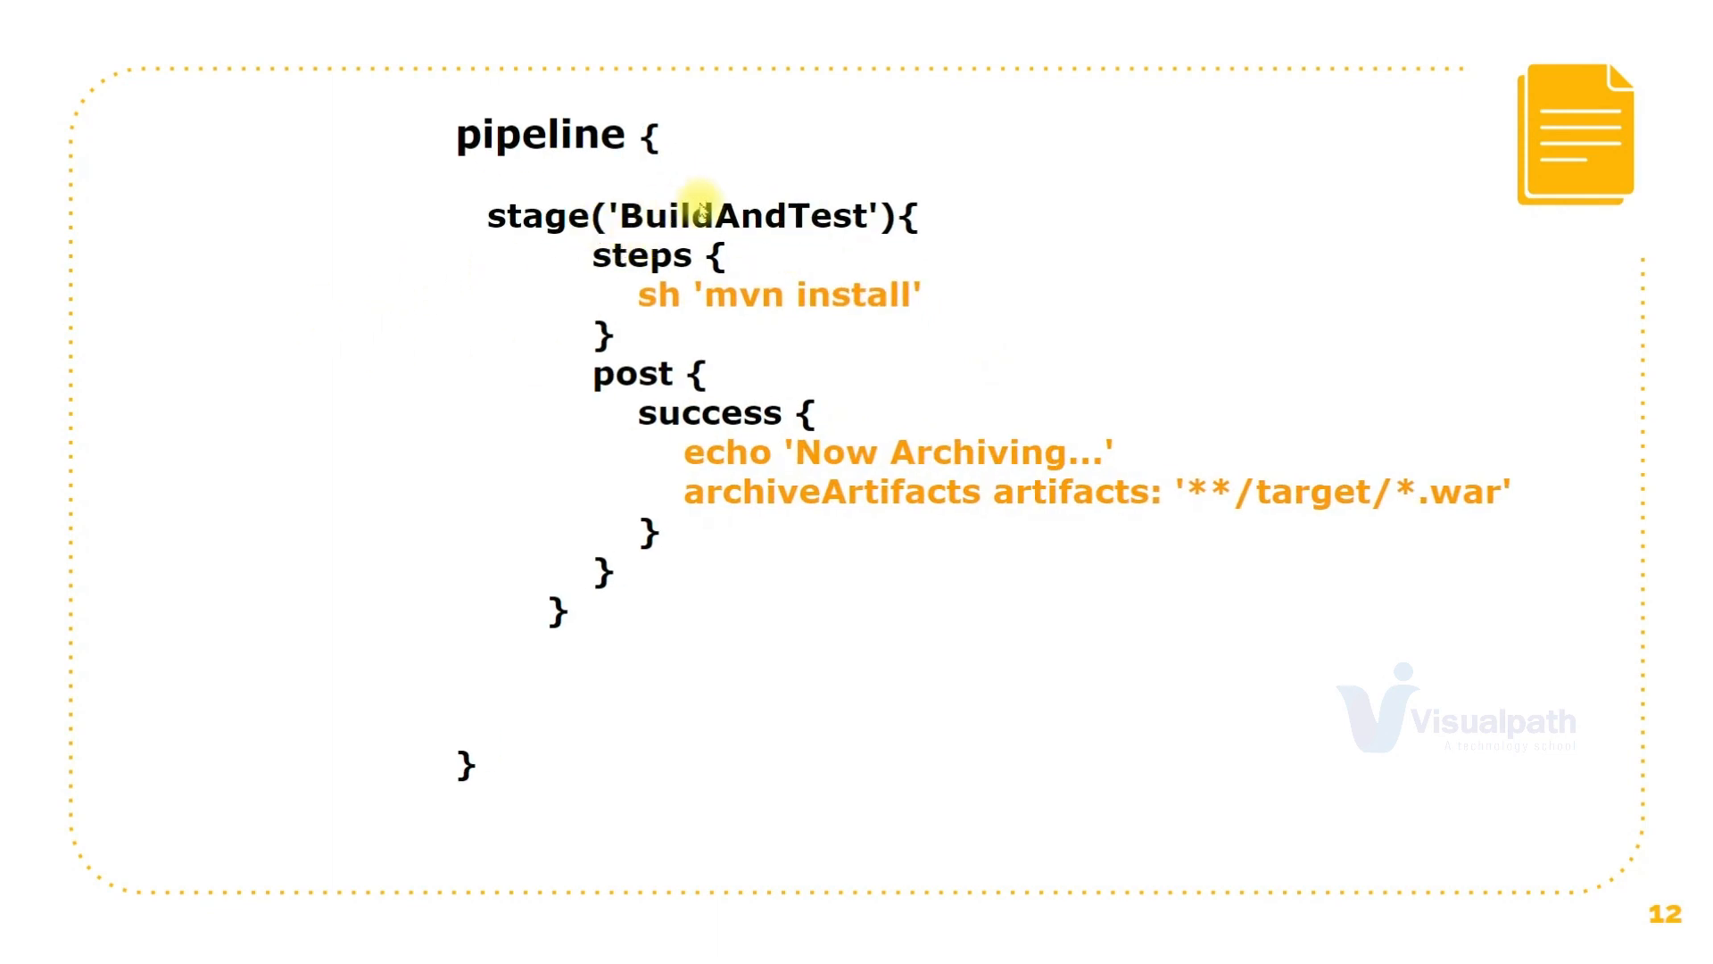
pyautogui.moveTo(823, 250)
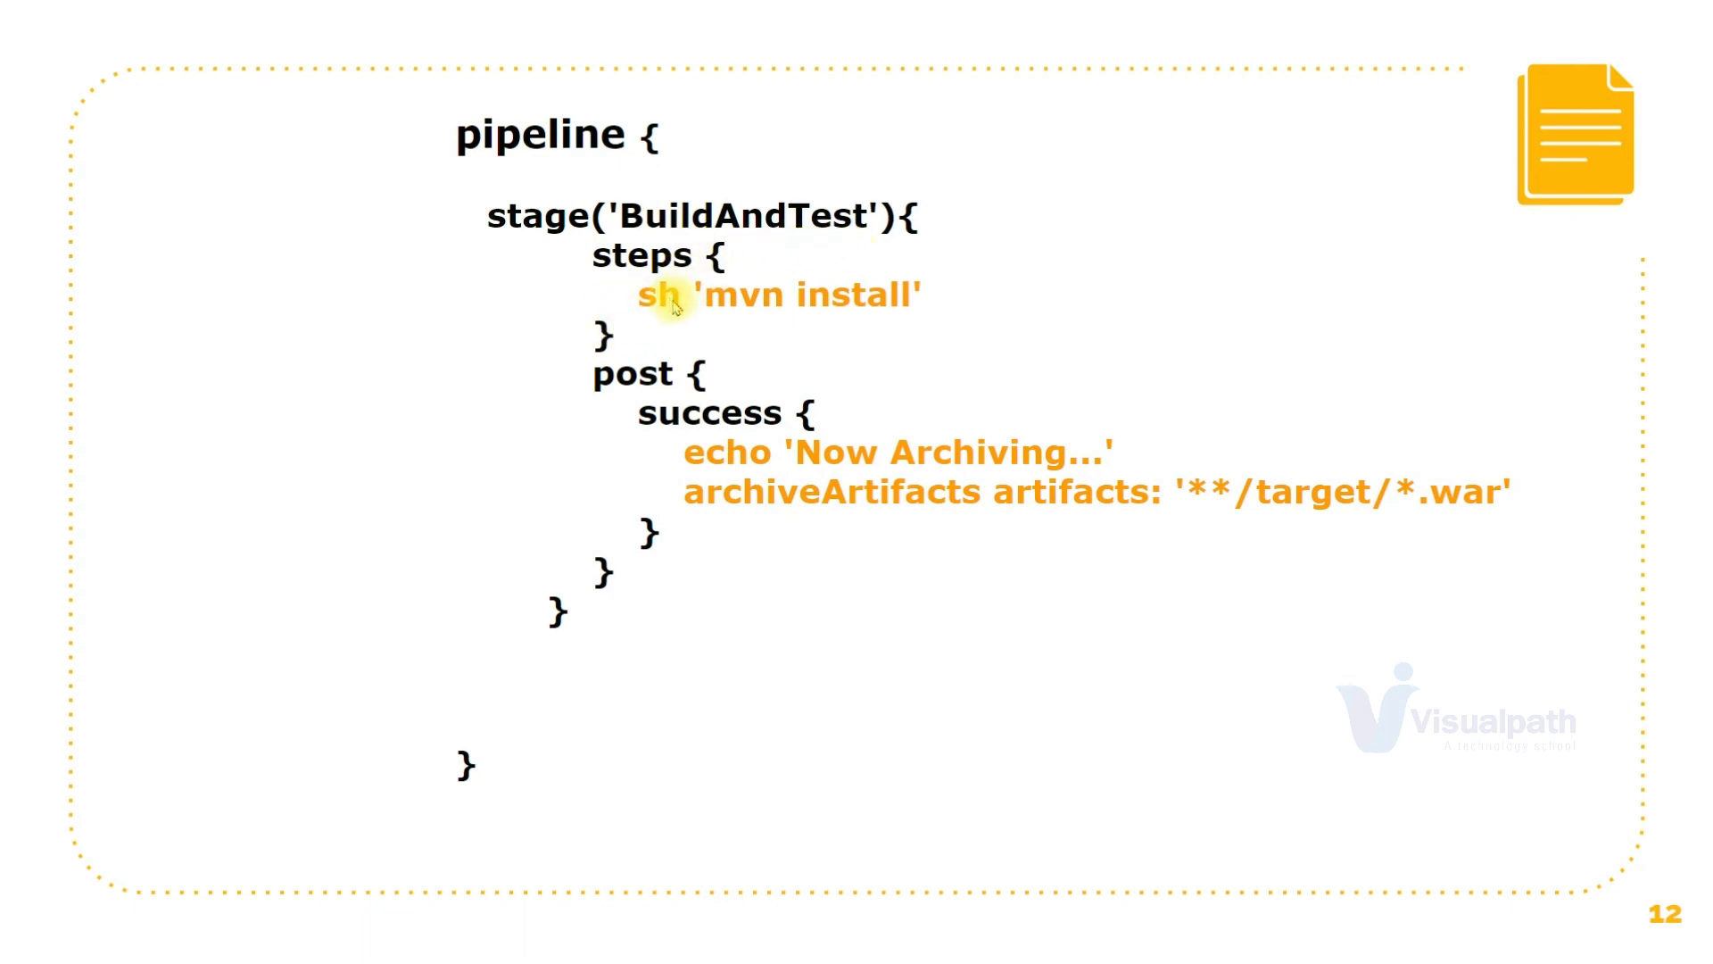
pyautogui.moveTo(776, 303)
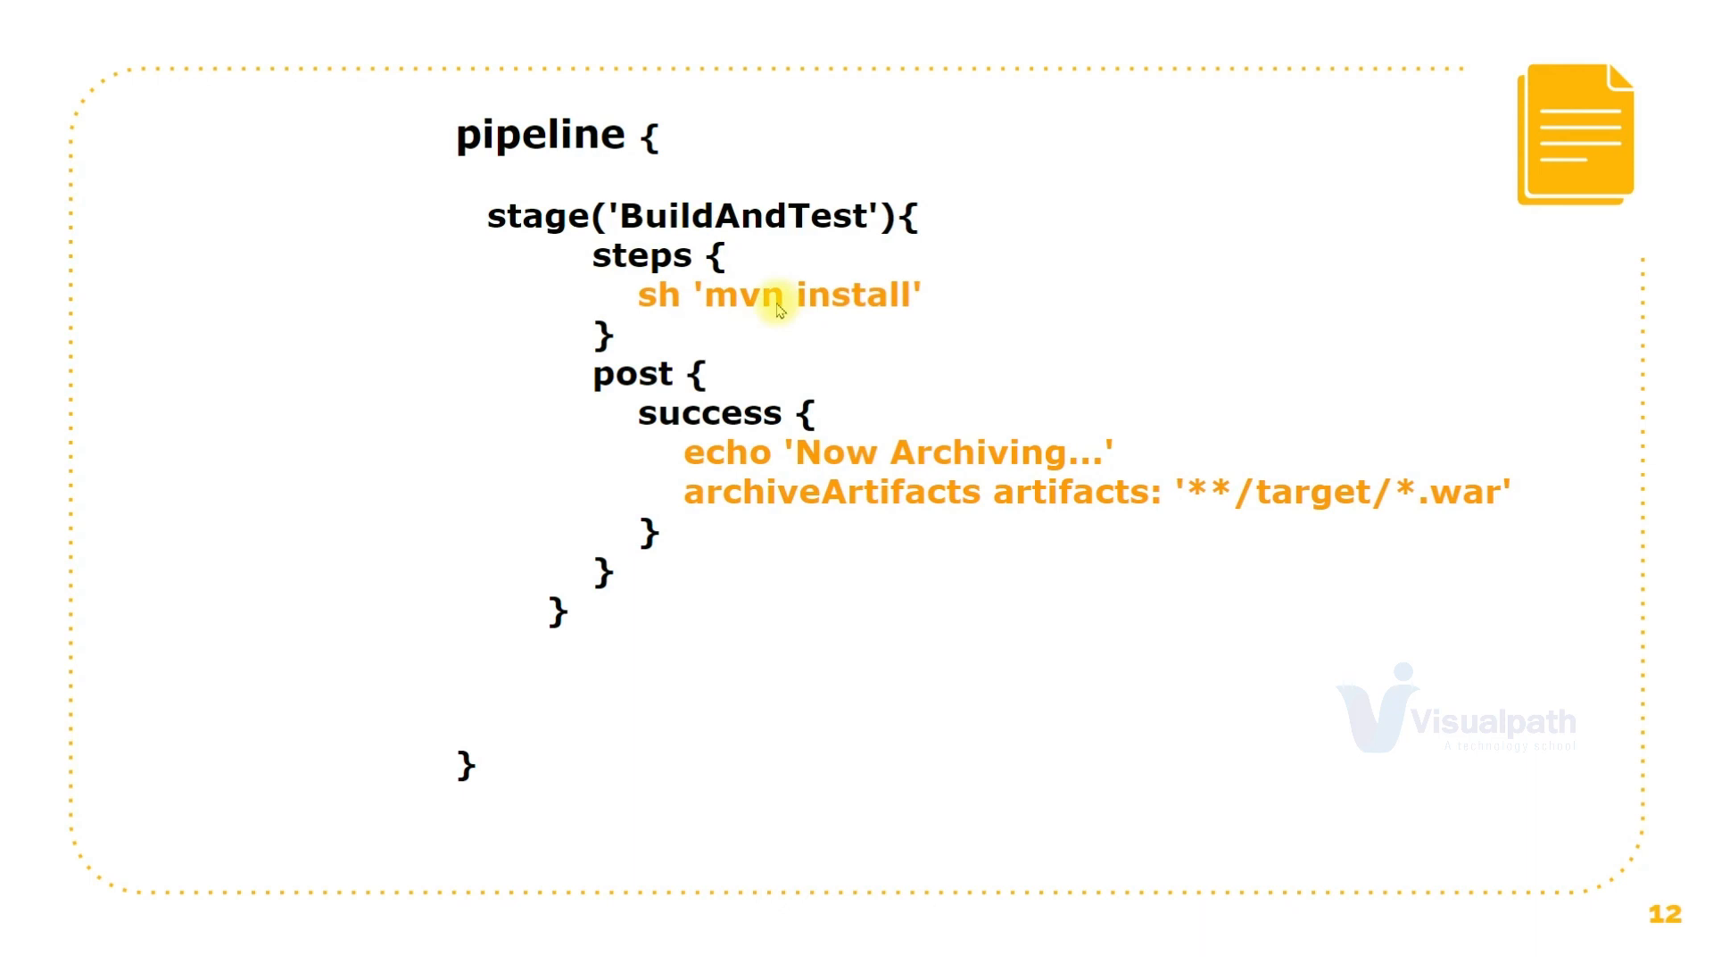
pyautogui.moveTo(735, 491)
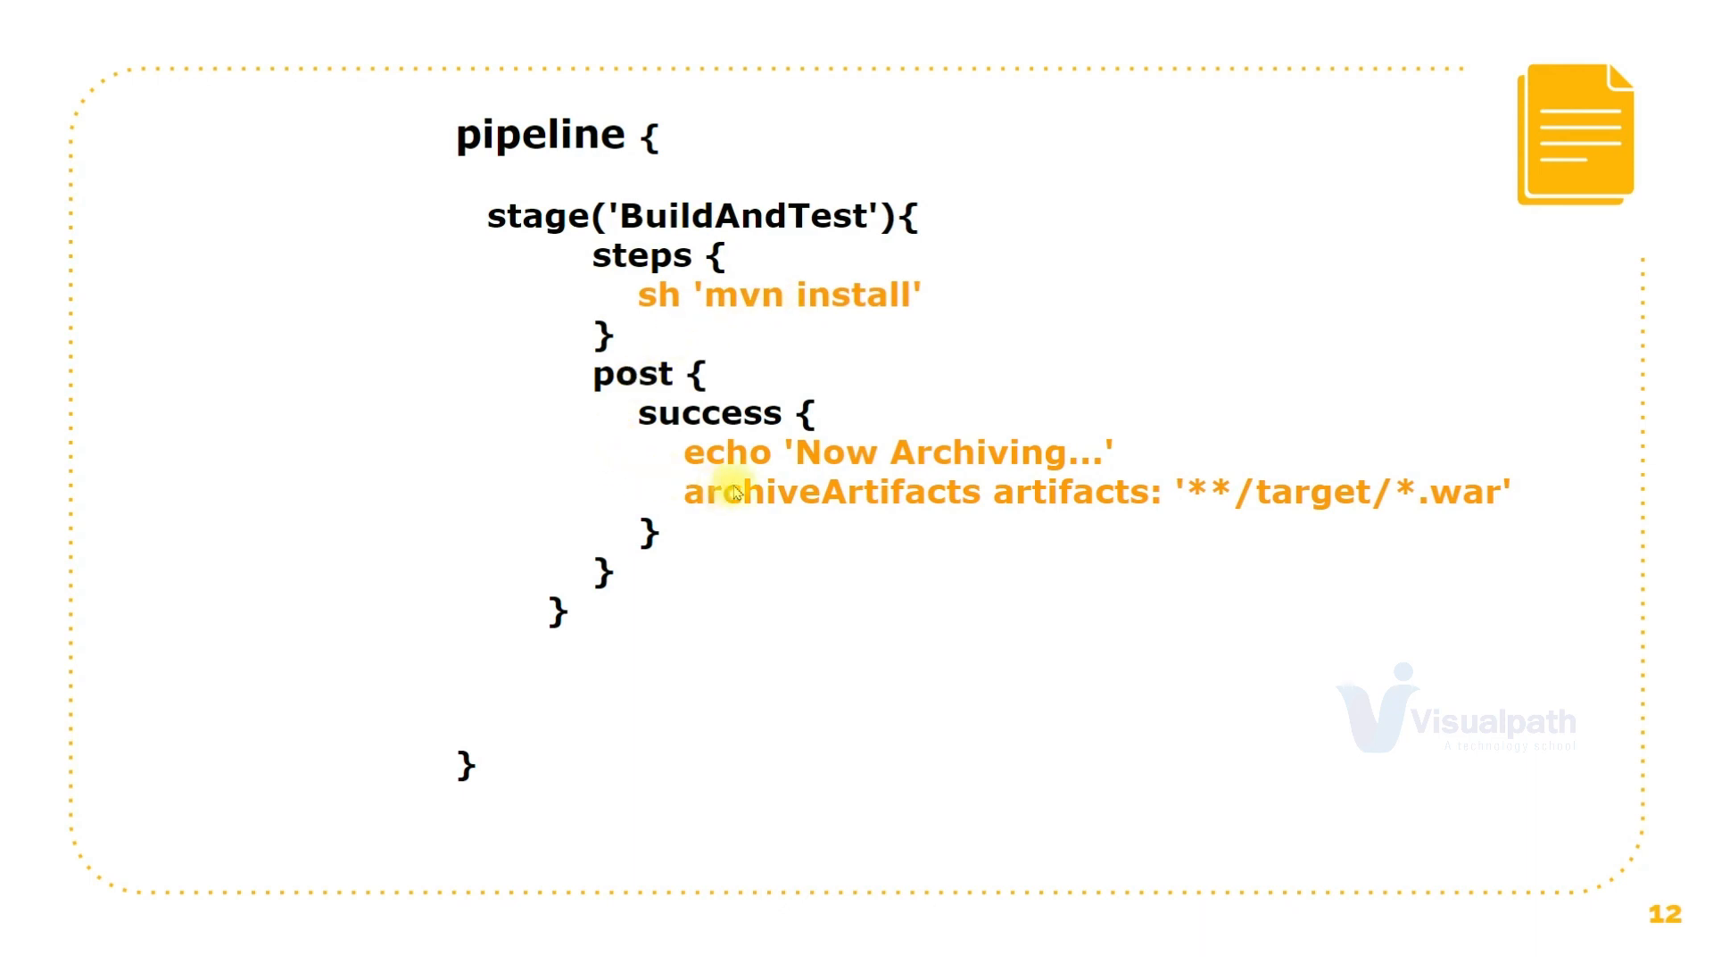
pyautogui.moveTo(891, 481)
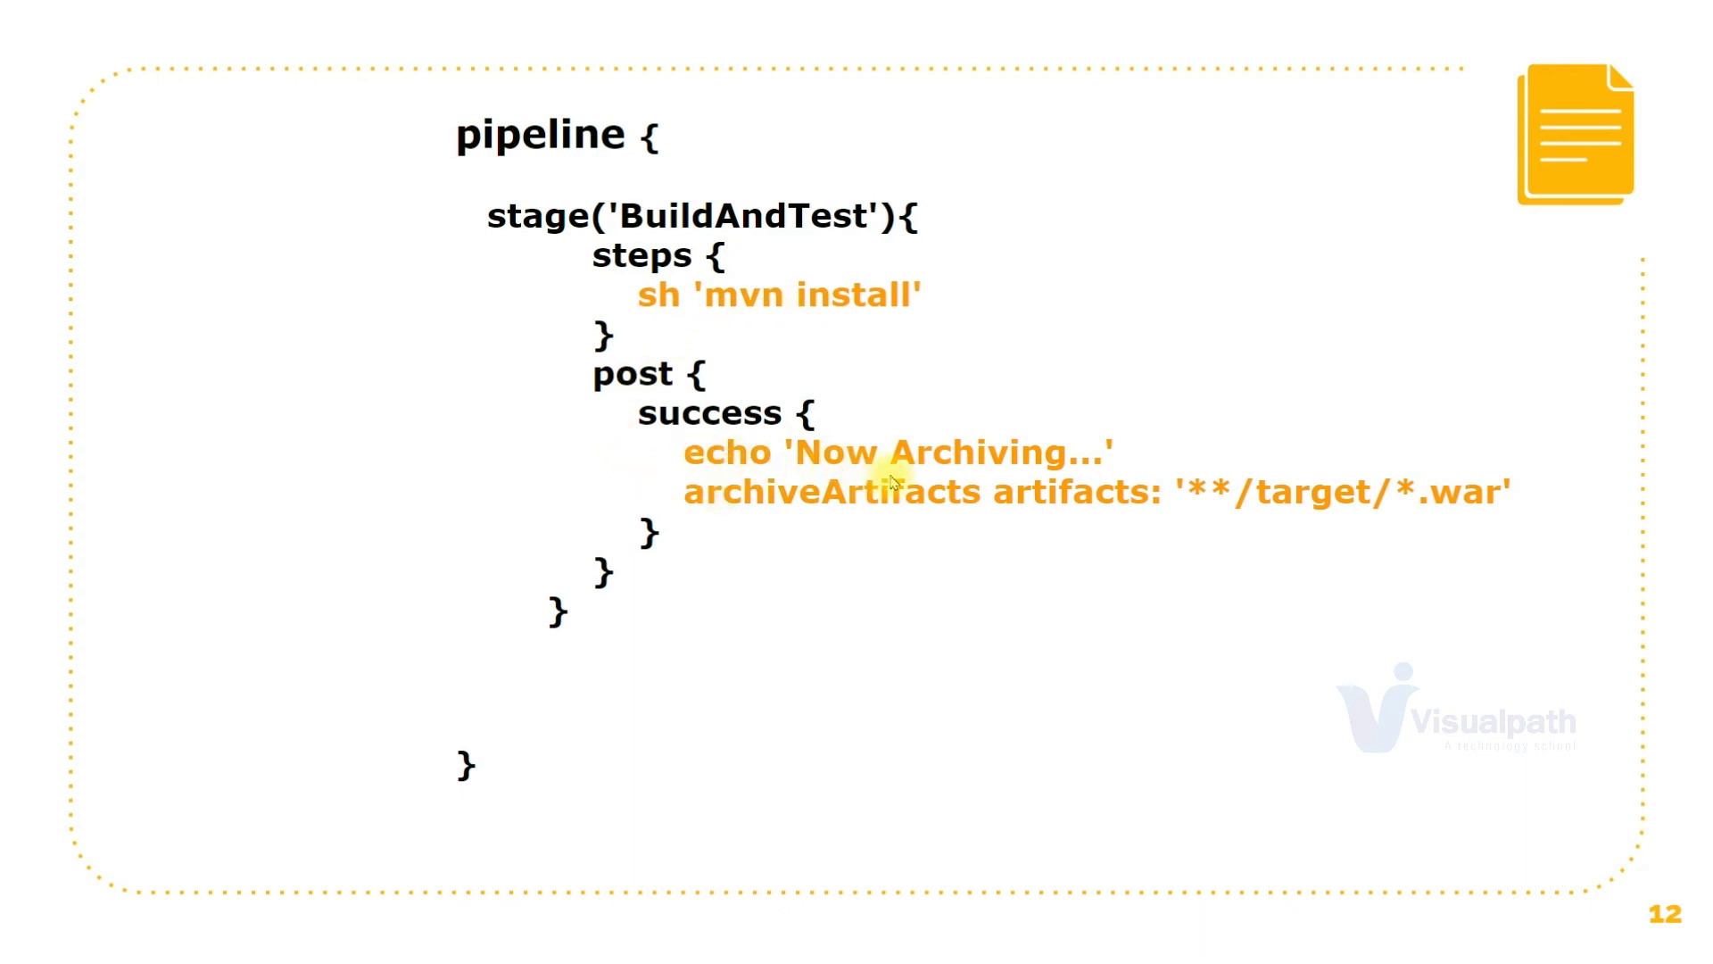